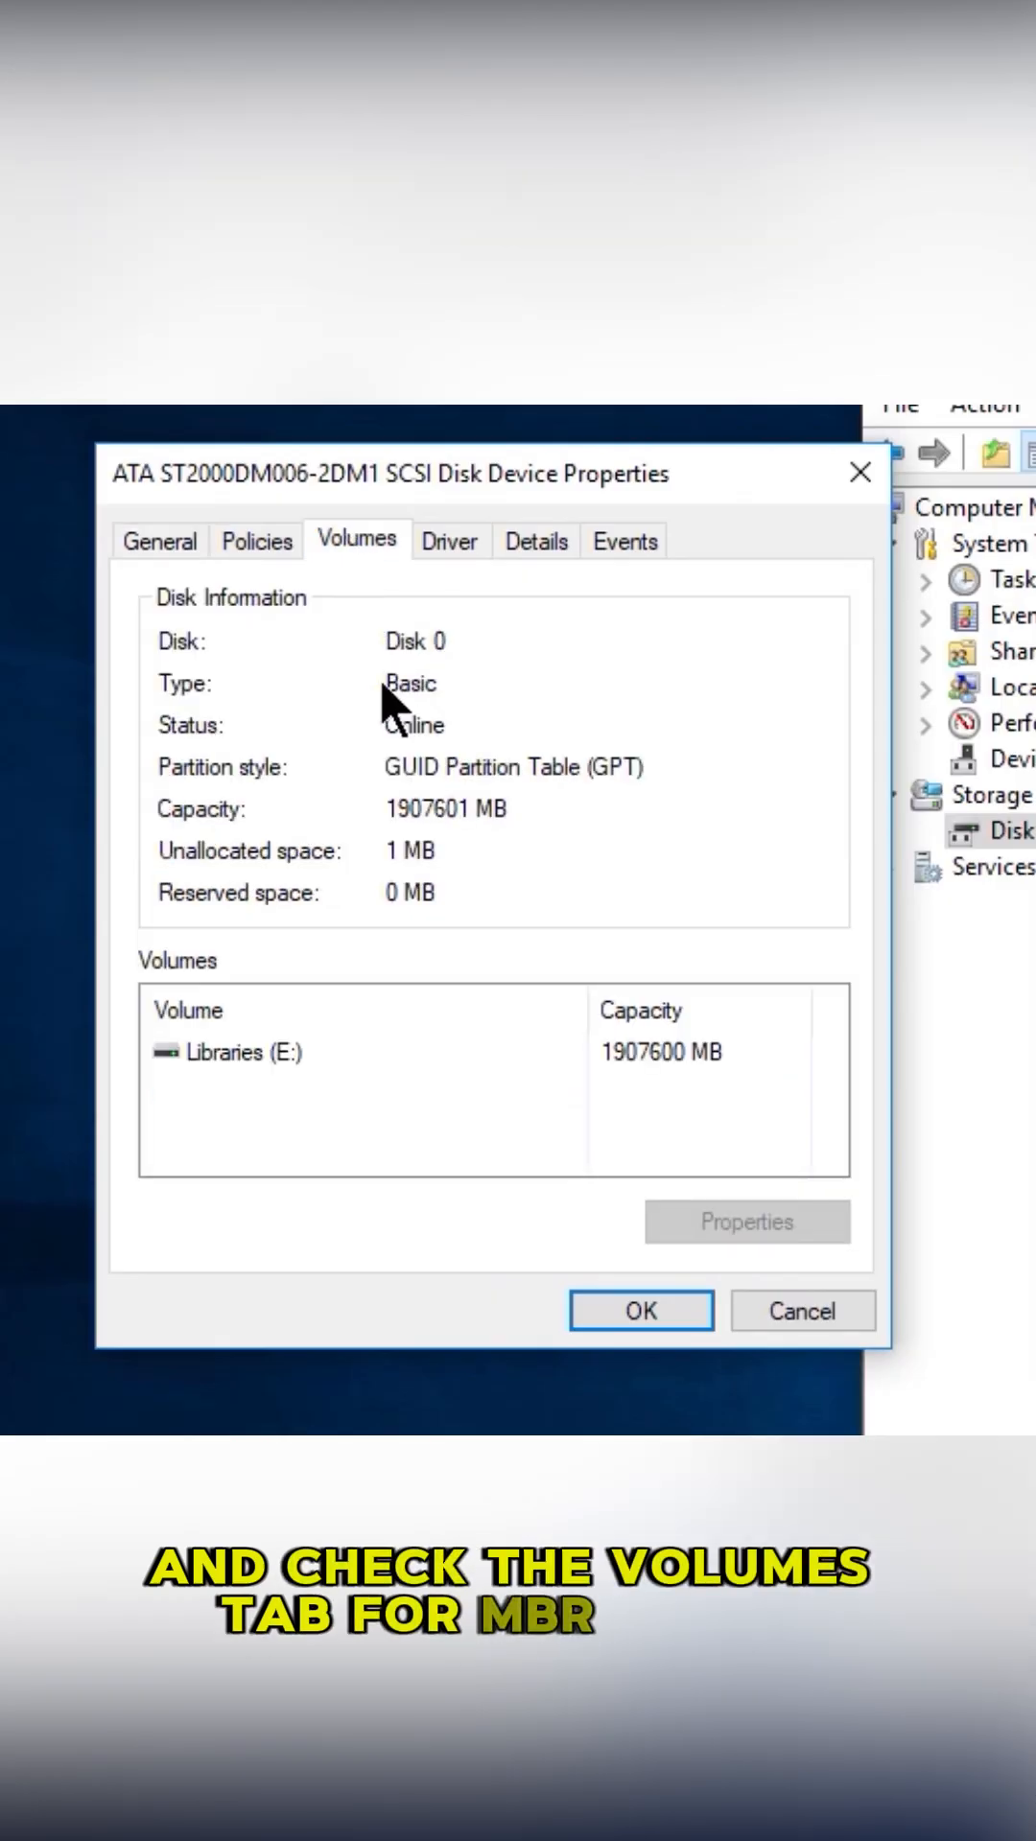
{"action": "mouse_move", "coordinate": [593, 798]}
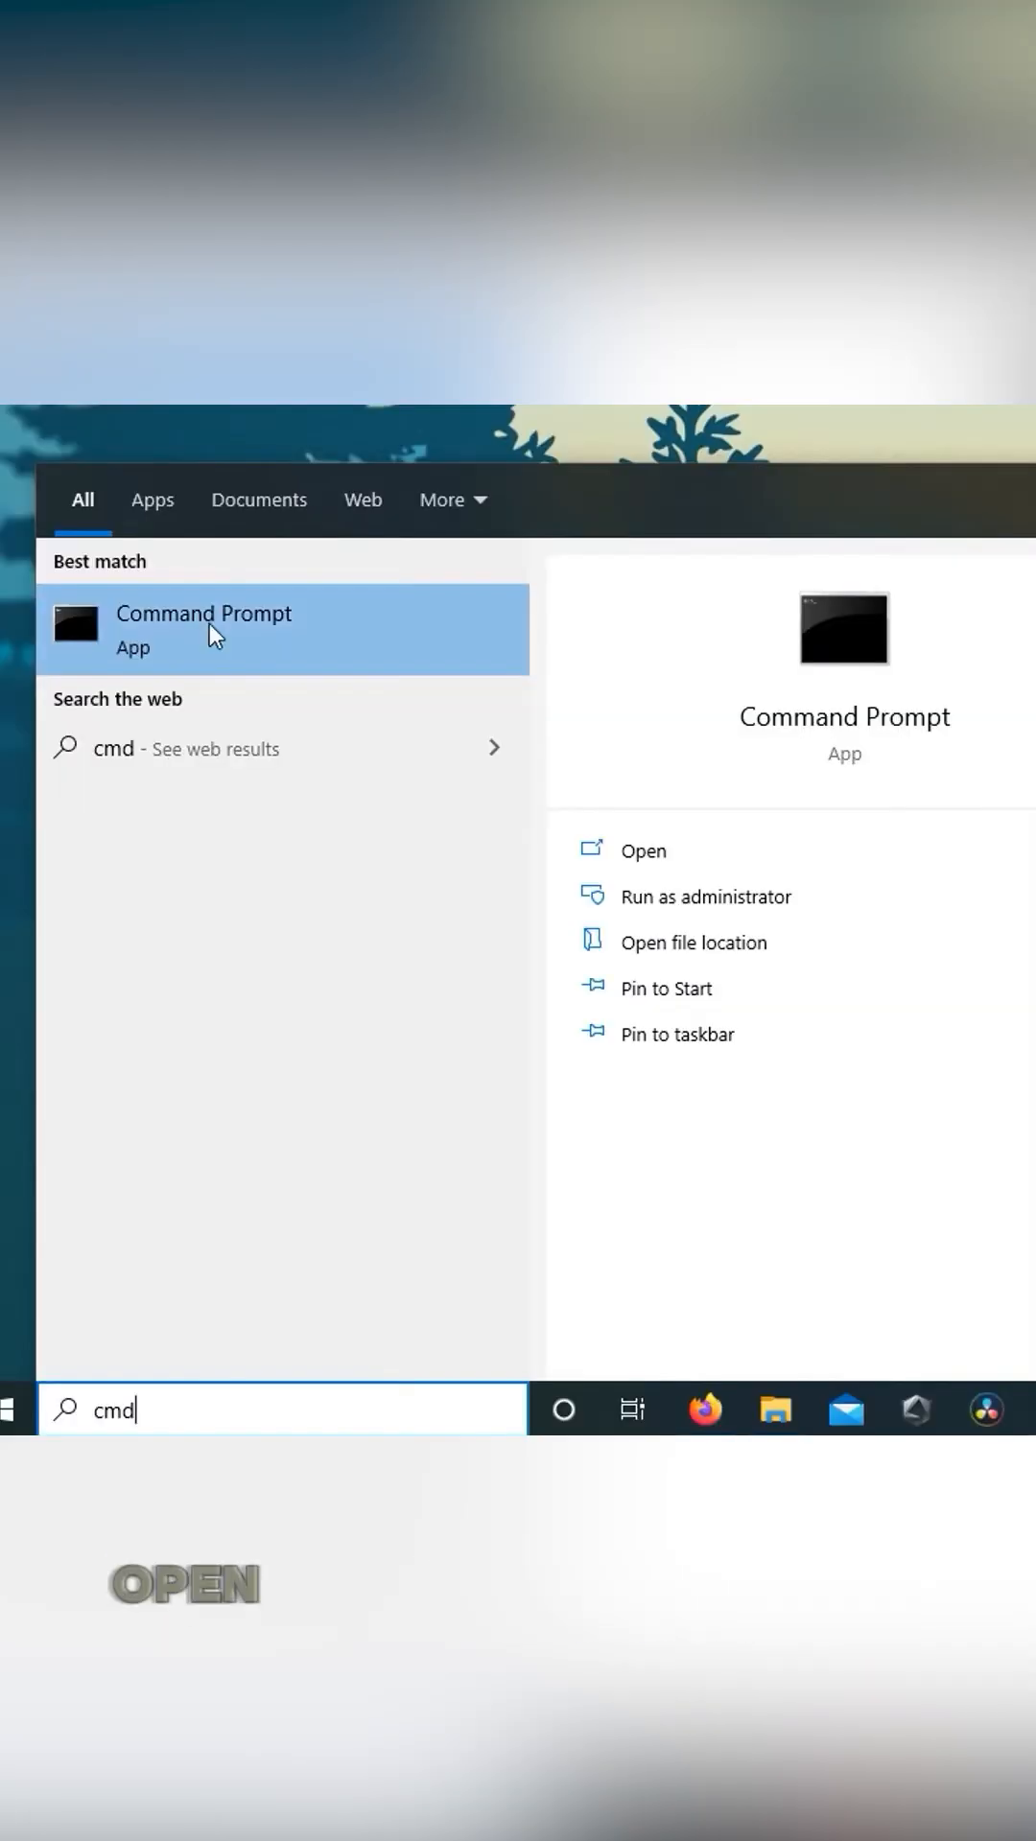
Step: Open an administrator Command Prompt and enter DISM.exe /Online /Cleanup-image /Restorehealth
{"action": "left_click", "coordinate": [707, 896]}
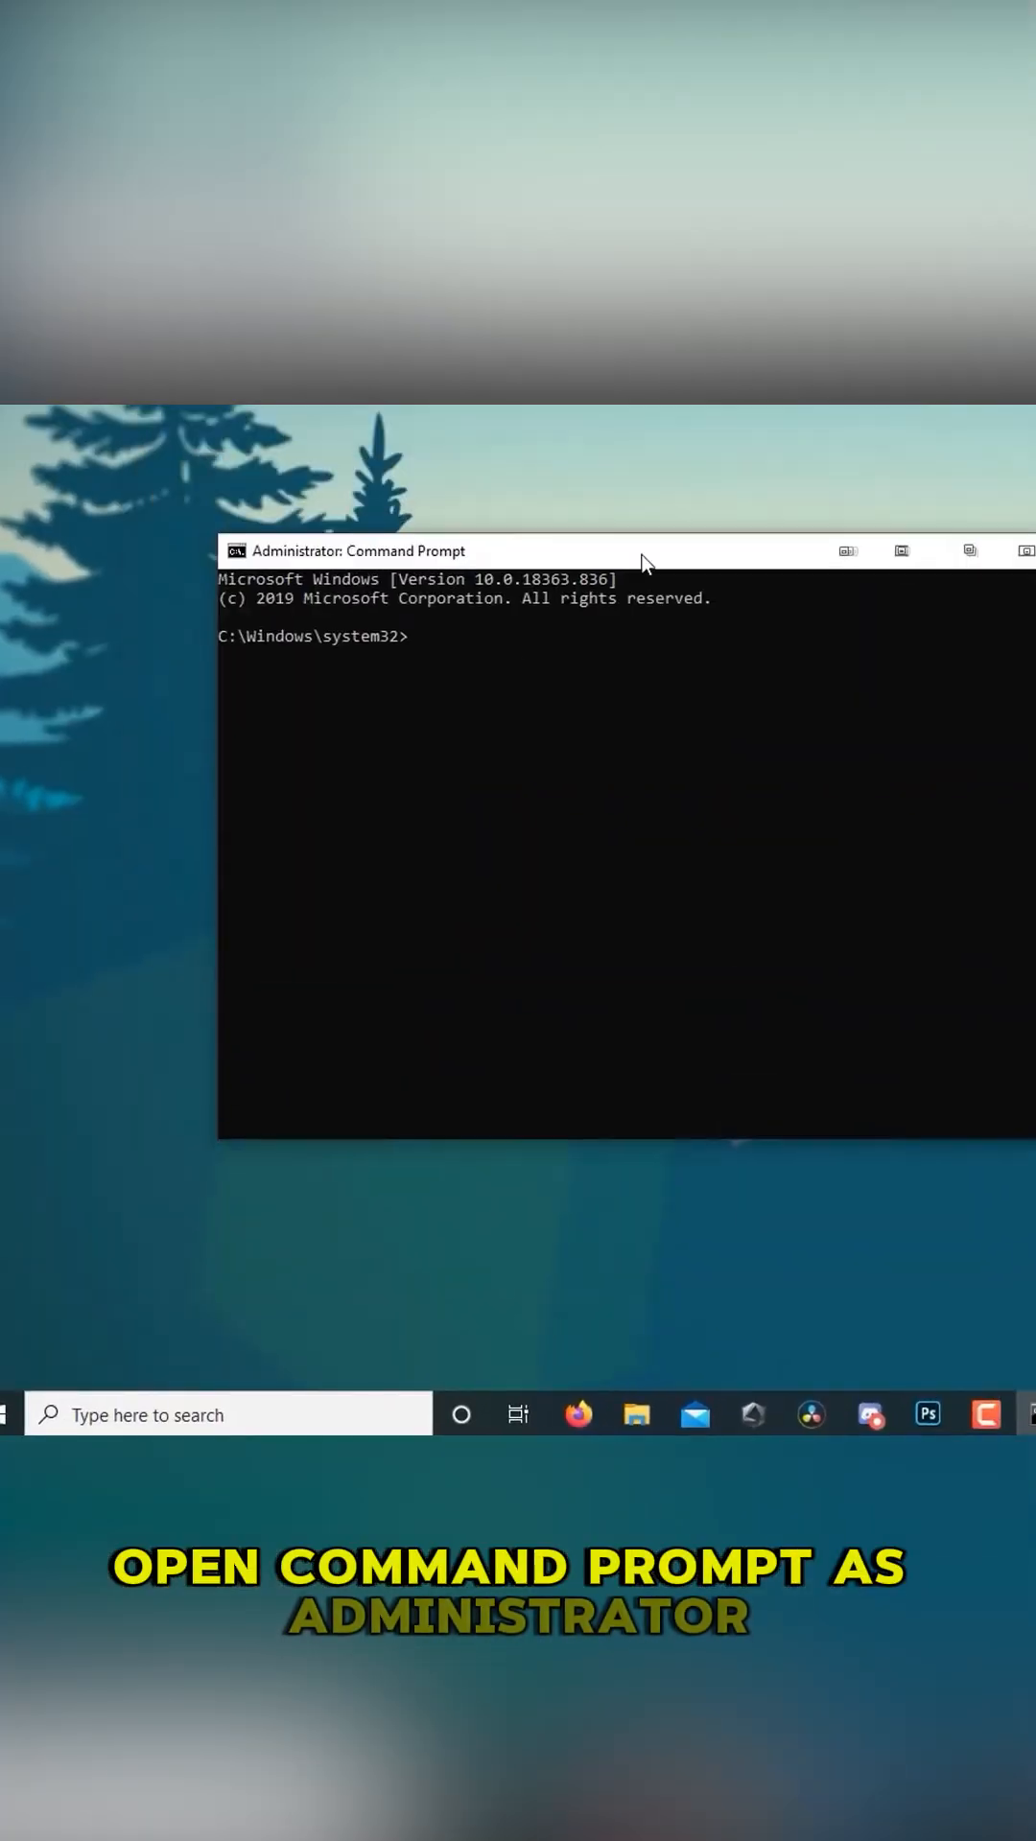
{"action": "type", "text": "DISM.exe /Online /Cleanup-image /Restorehealth"}
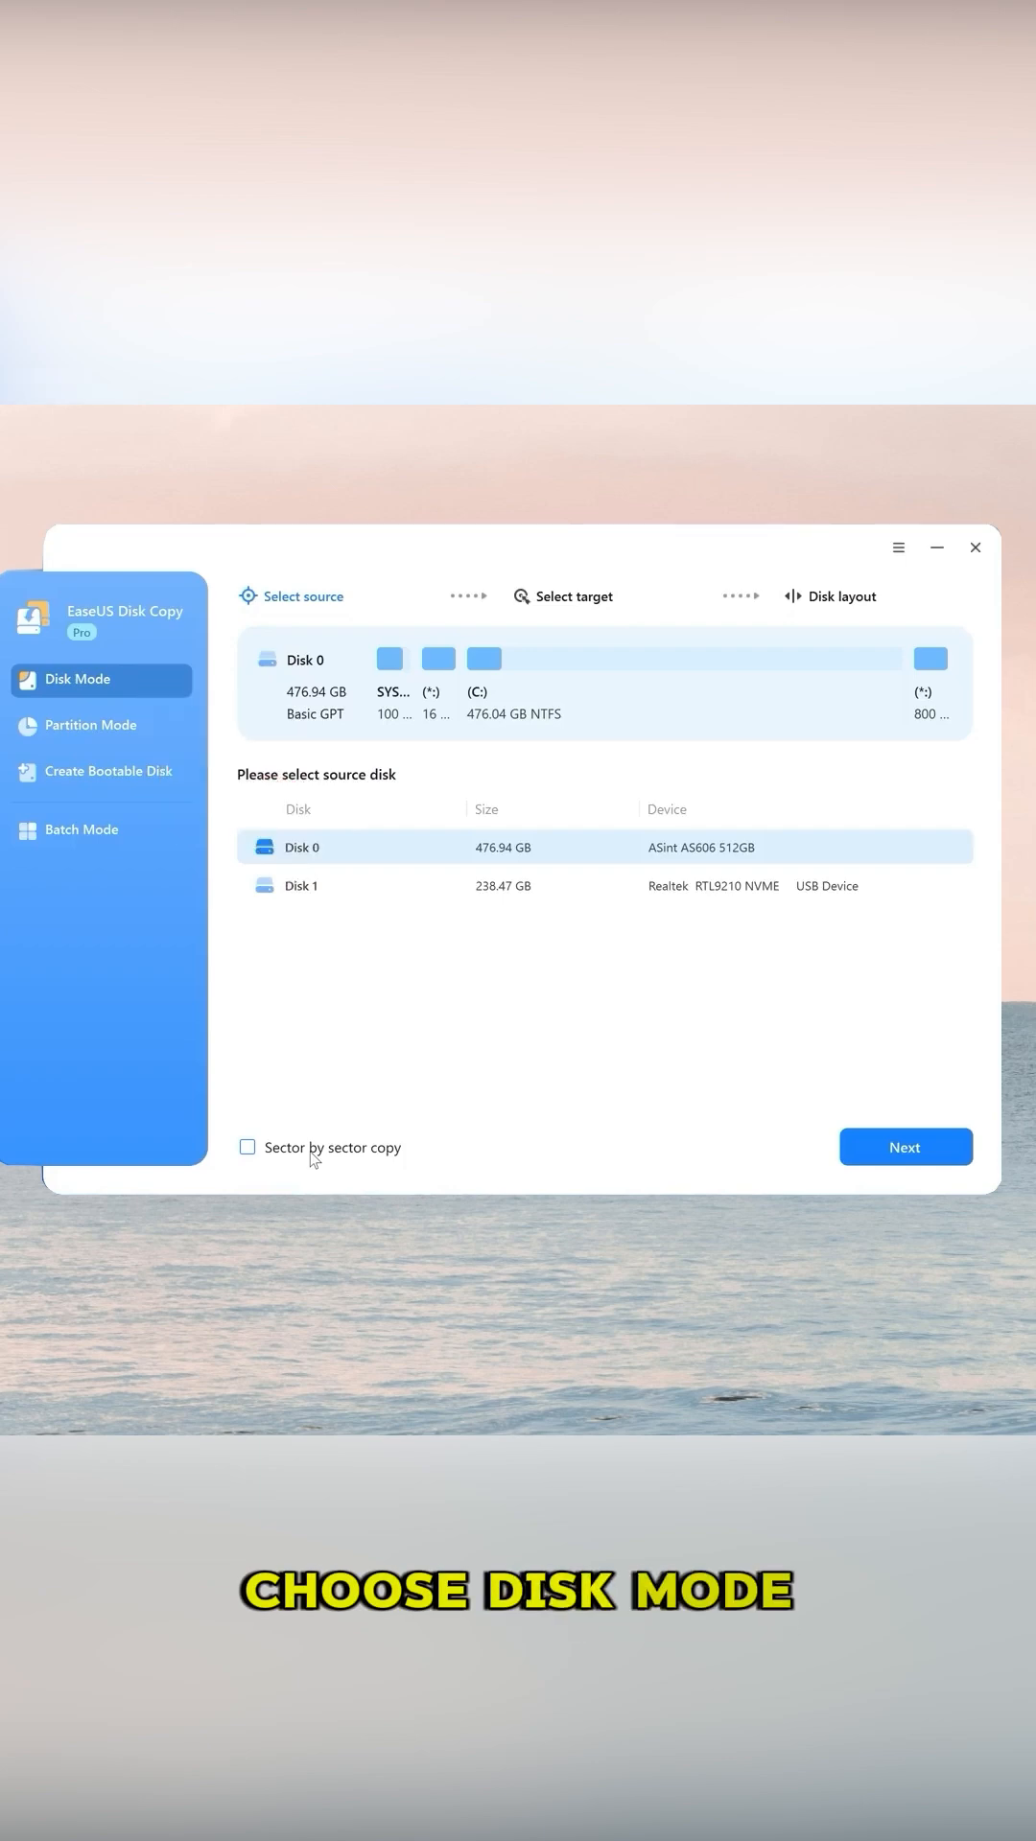
Step: Confirm Disk 0 as source and Disk 1 as target, then start the clone
{"action": "left_click", "coordinate": [904, 1146]}
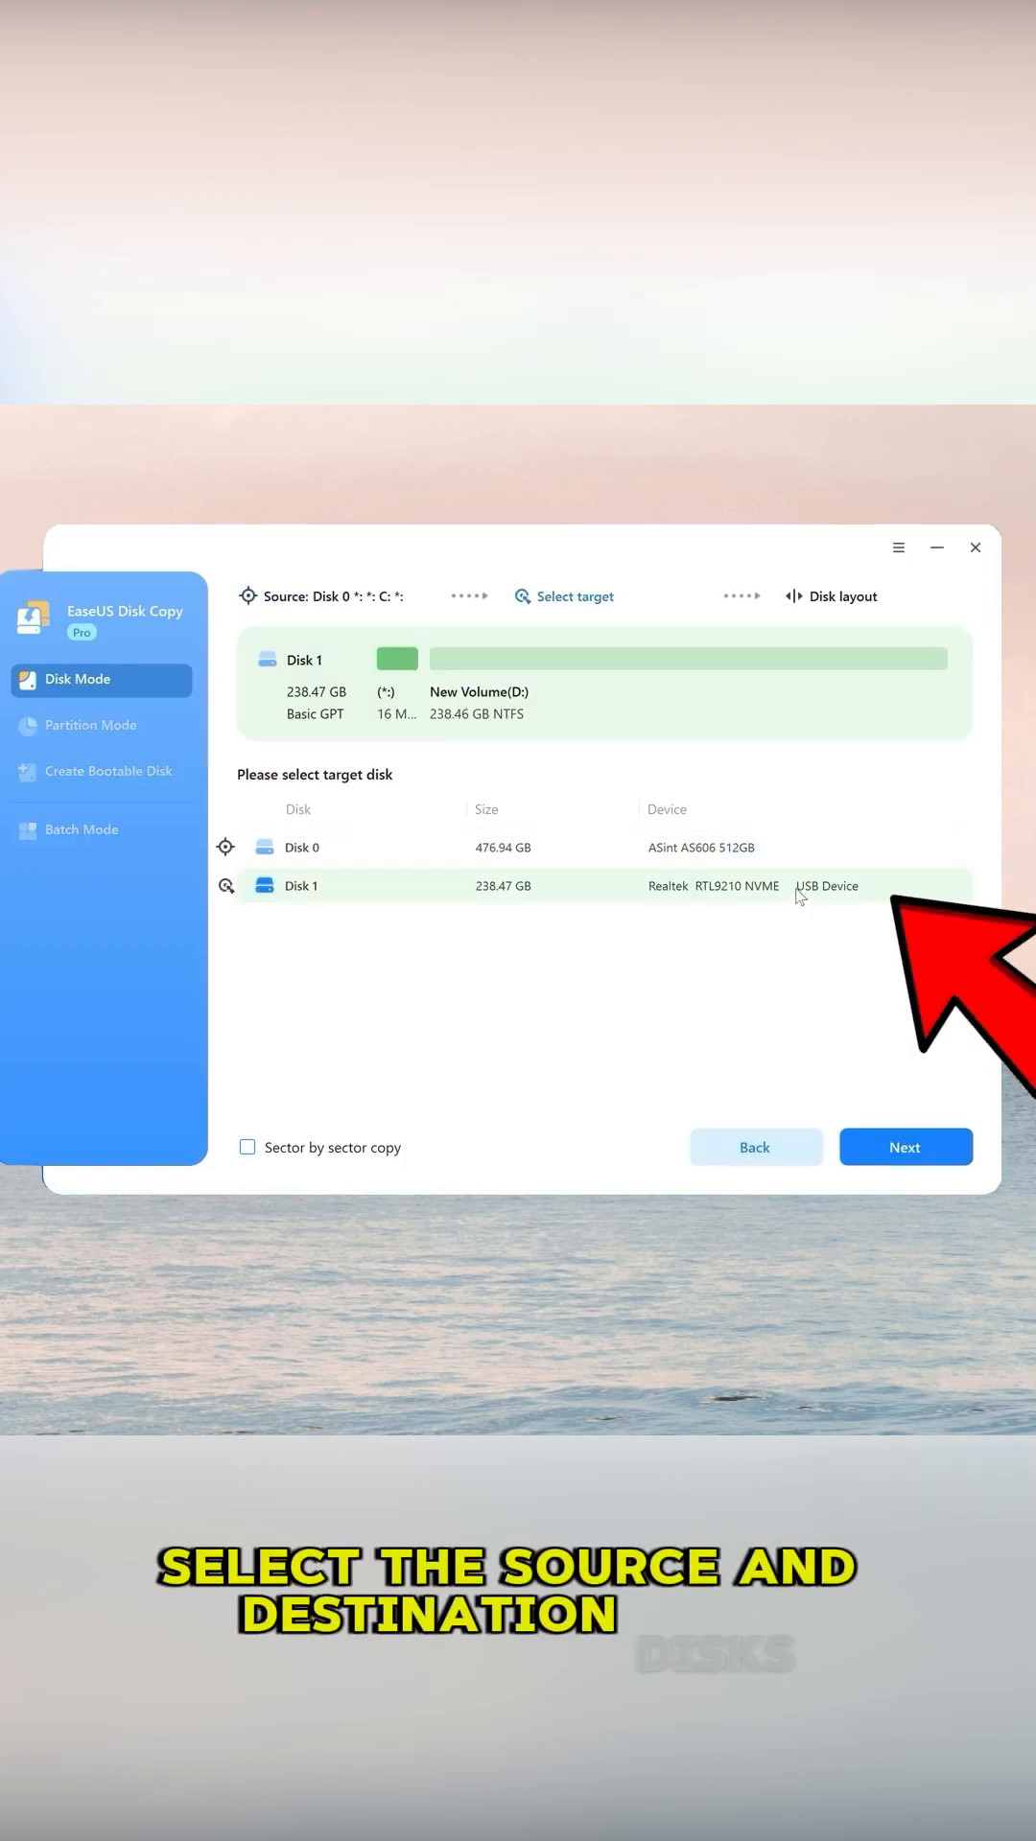
{"action": "left_click", "coordinate": [903, 1146]}
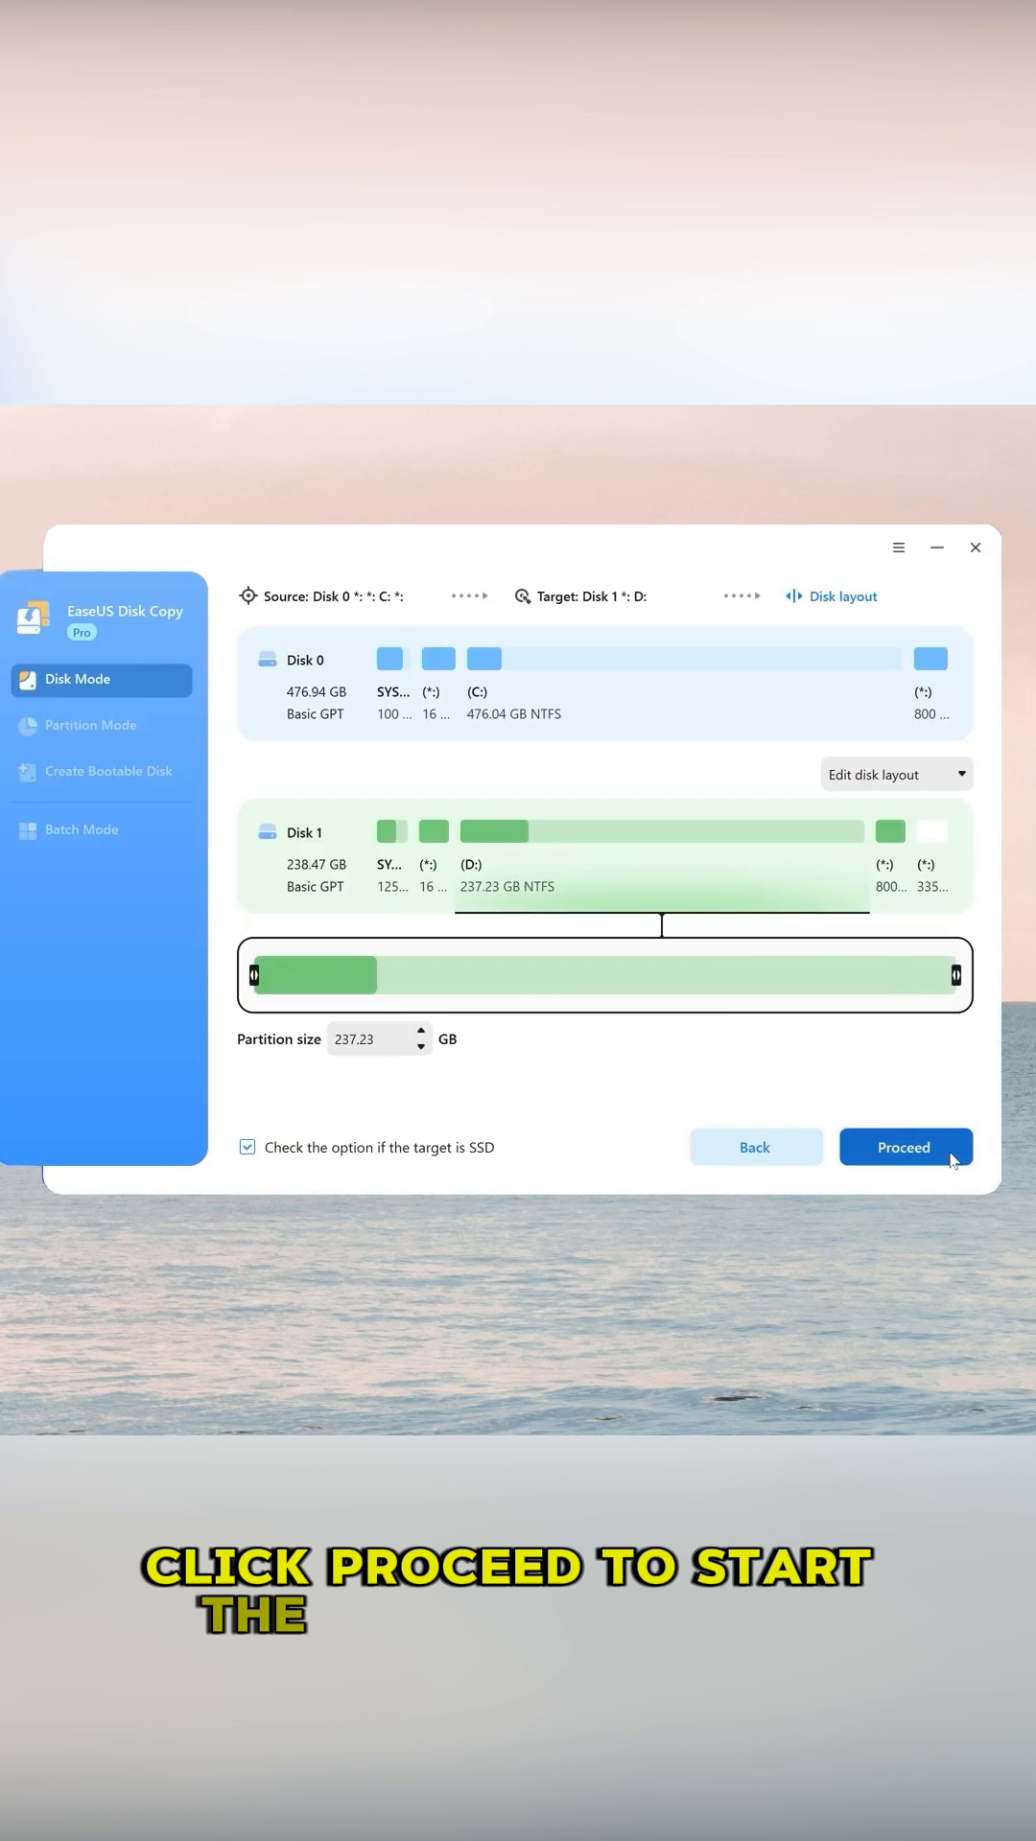
{"action": "left_click", "coordinate": [903, 1146]}
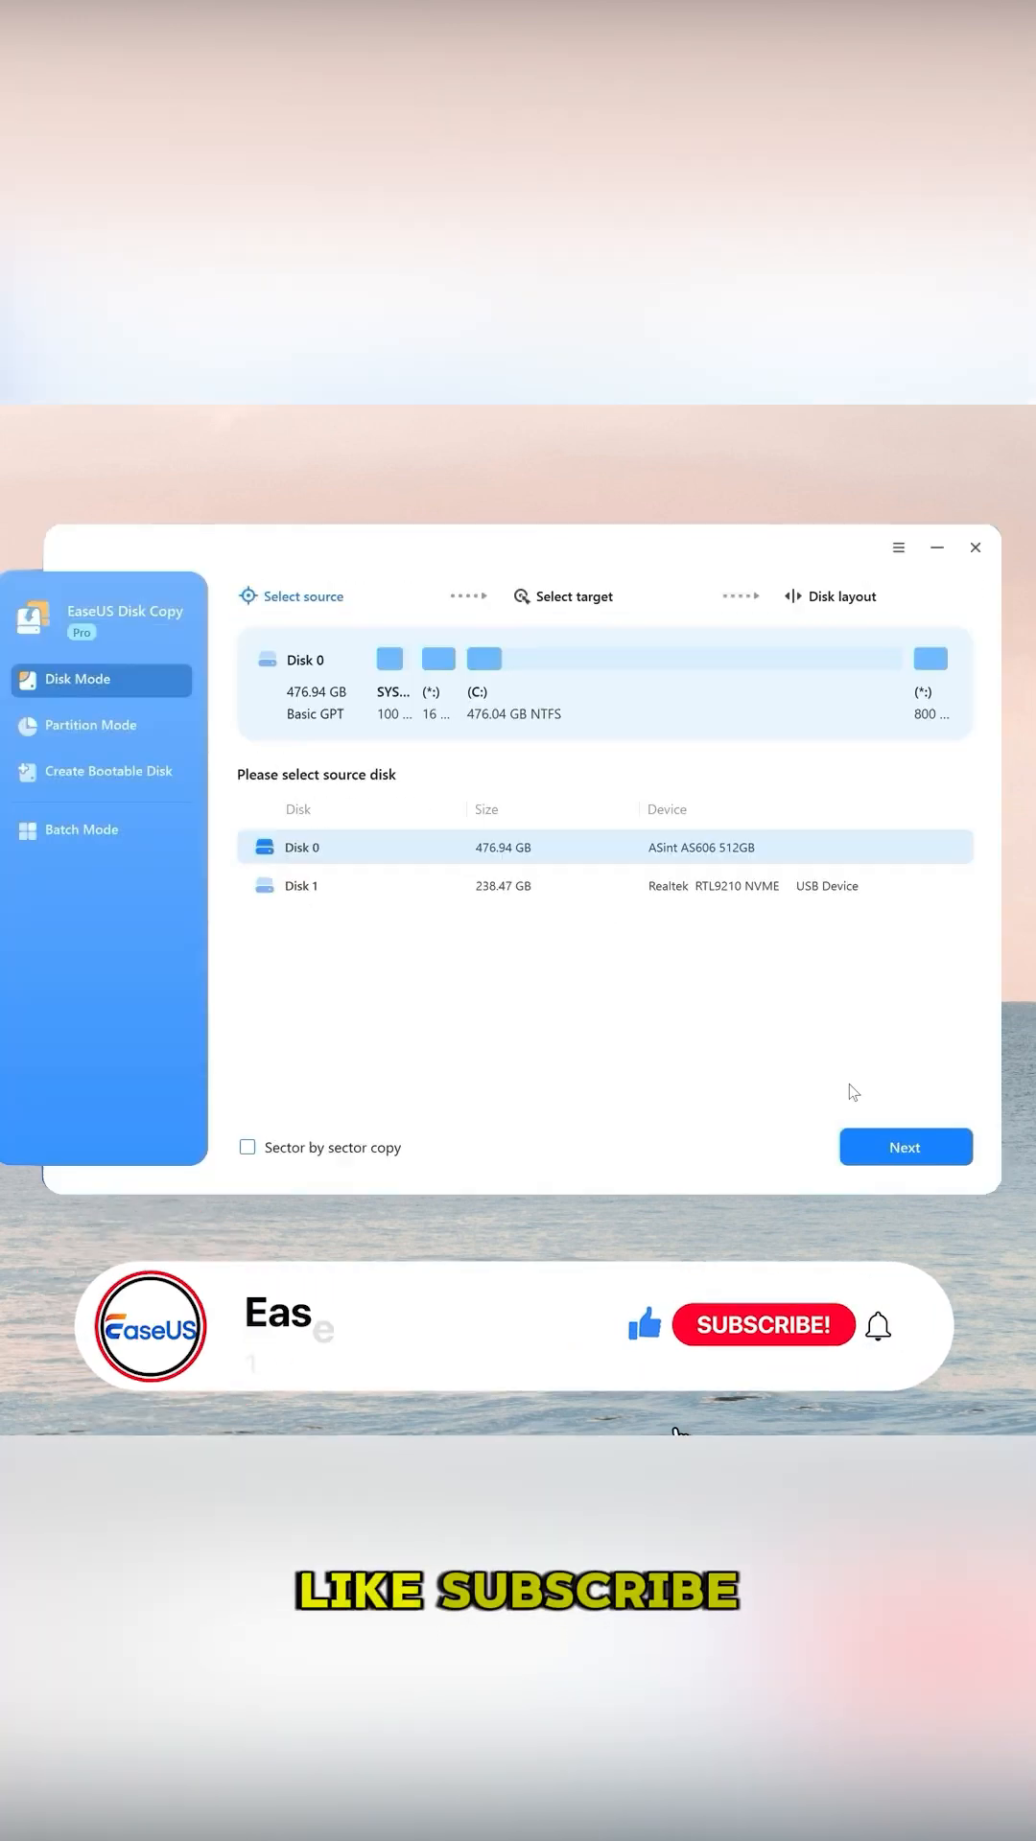